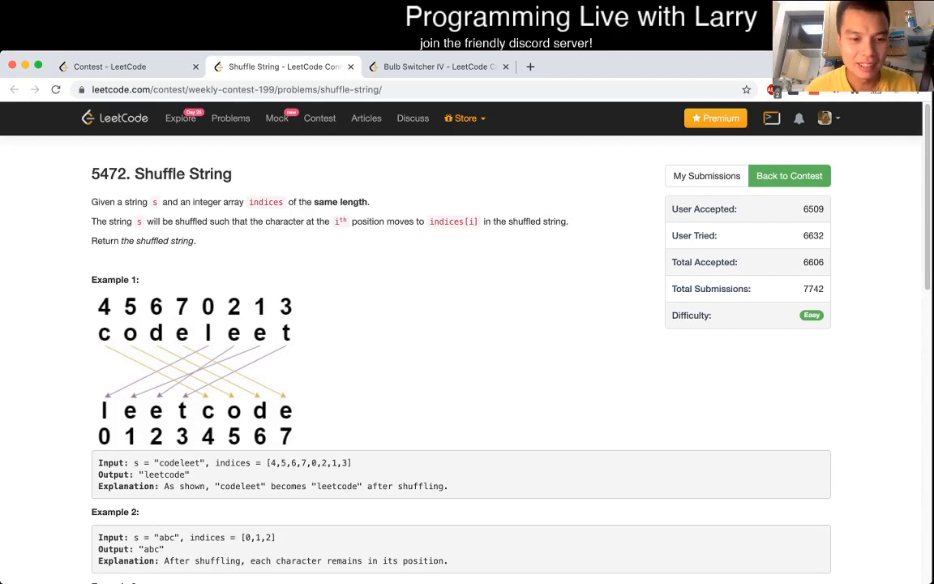
Scroll to the editor and start the restoreString body with a = [""]
scroll(down, 3)
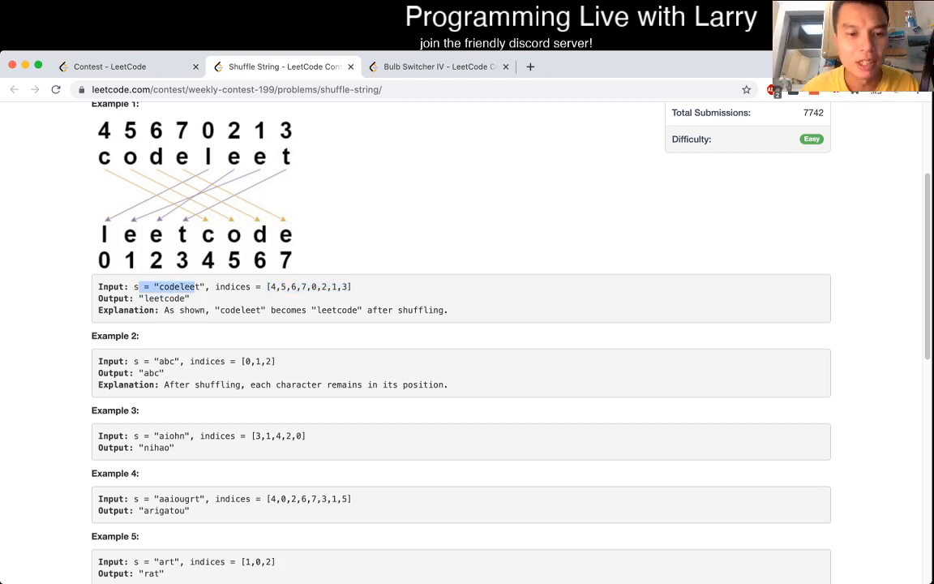
scroll(down, 3)
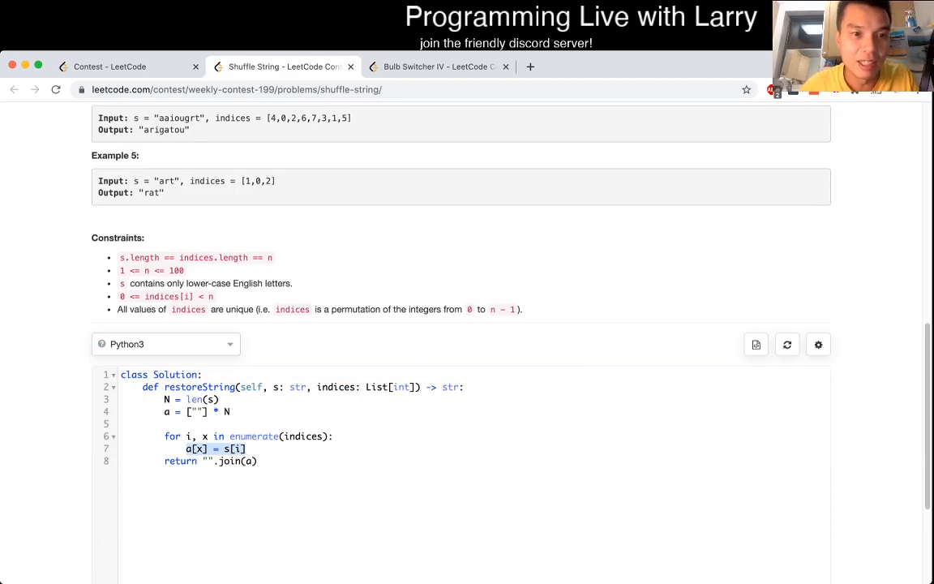
scroll(down, 3)
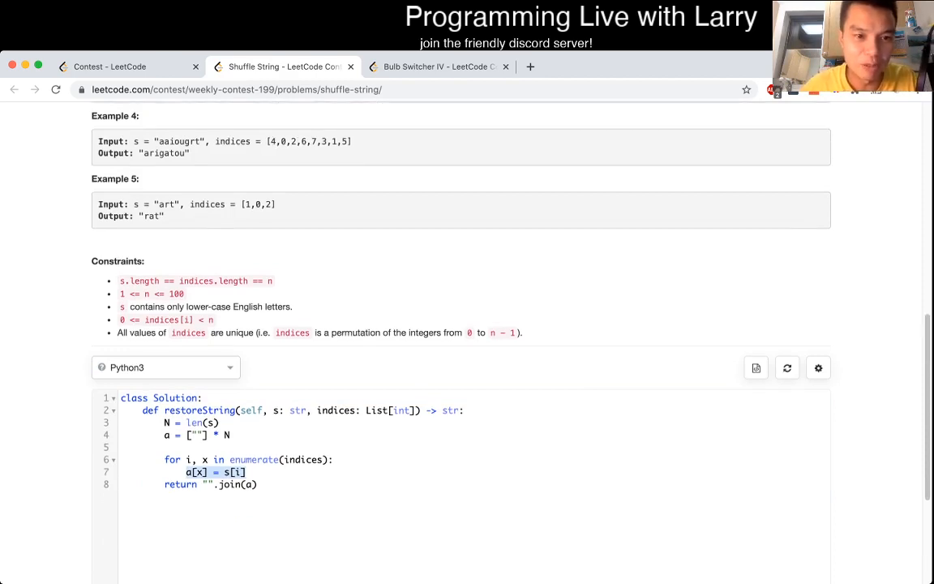
double_click(246, 204)
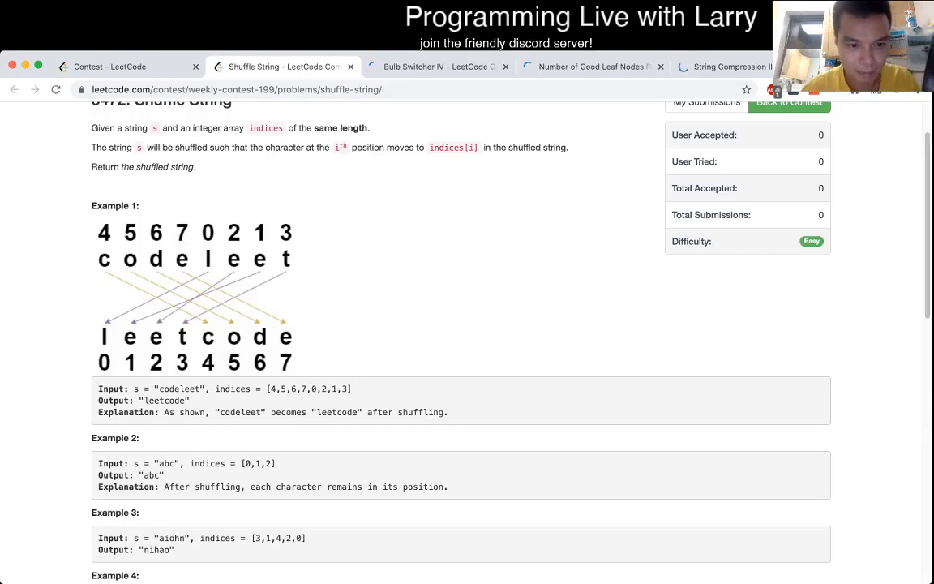
scroll(down, 3)
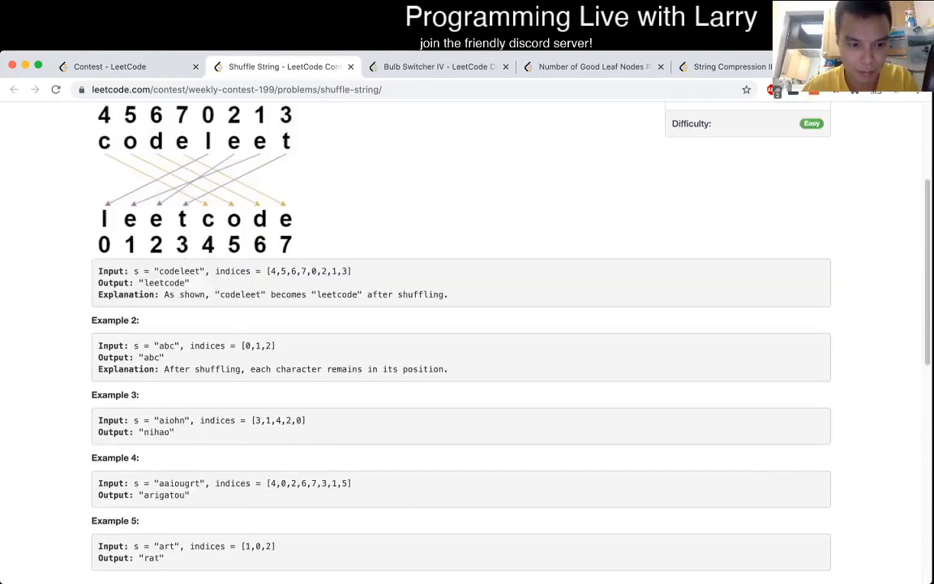
scroll(down, 3)
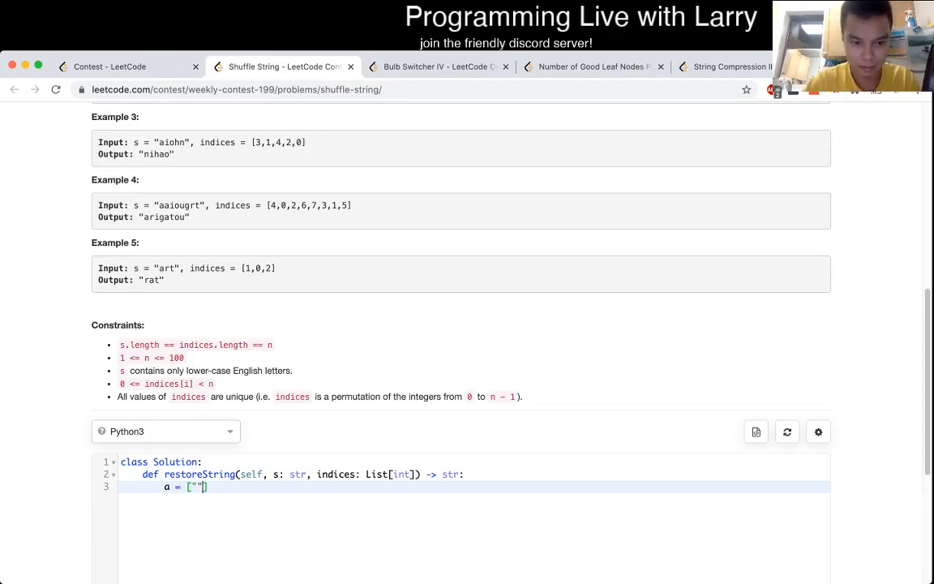
Size the list with N = len(s), a = [""] * N and loop for i, x in enumerate(indices)
text(* N)
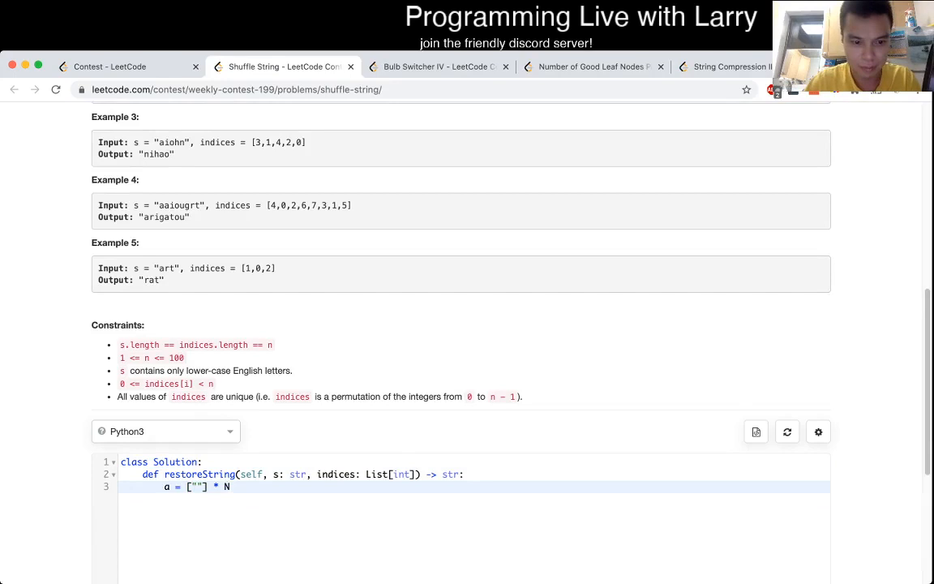
text(N =)
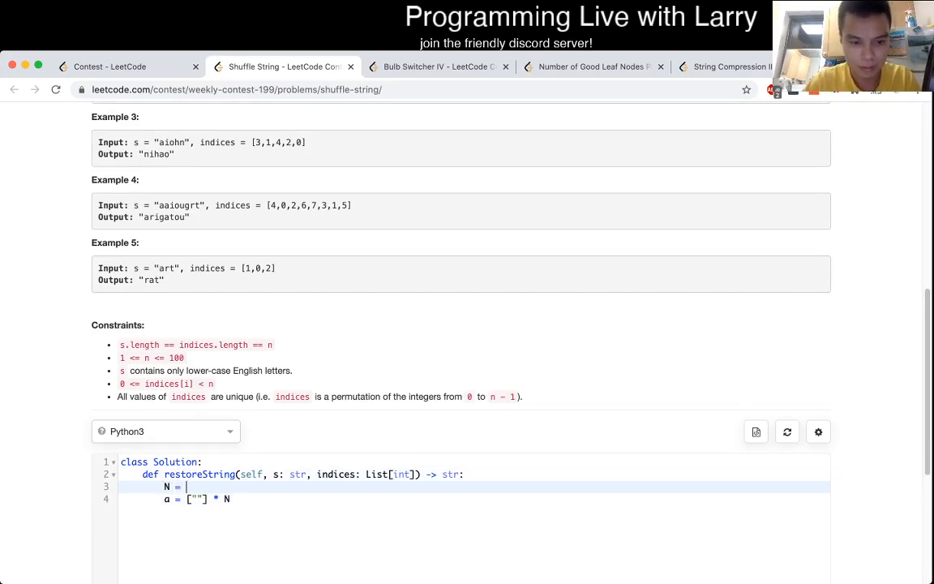
text(len(s))
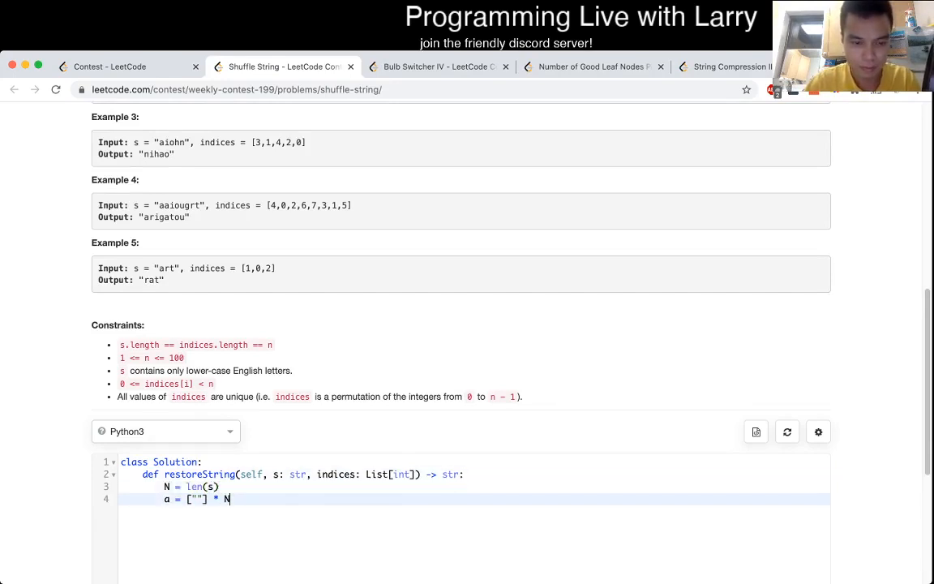
text(f)
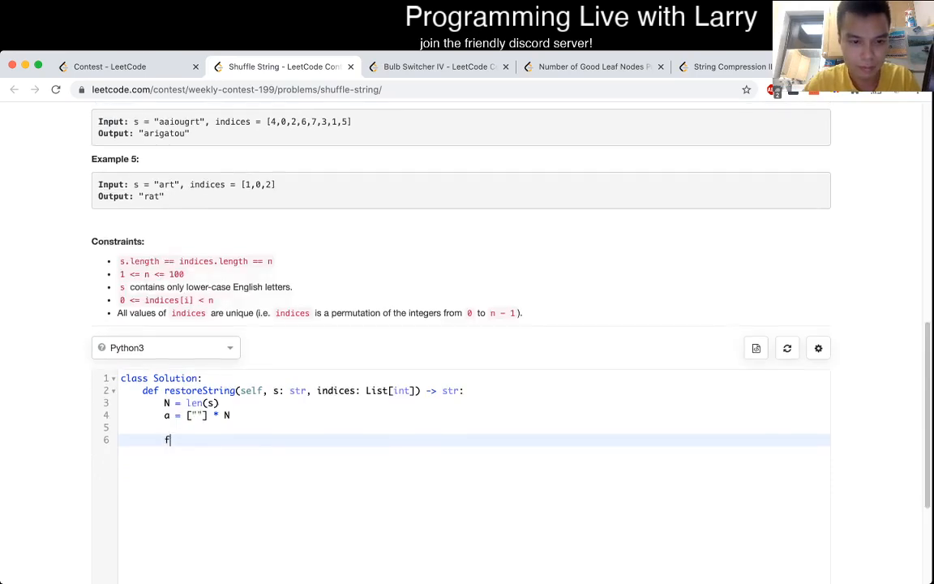
text(or i, x in enu)
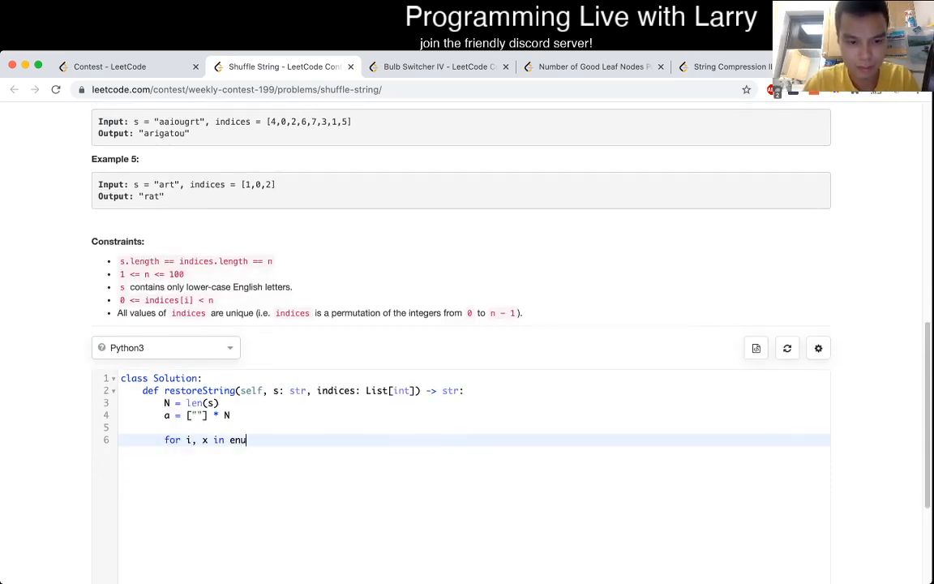
text(merate(indices))
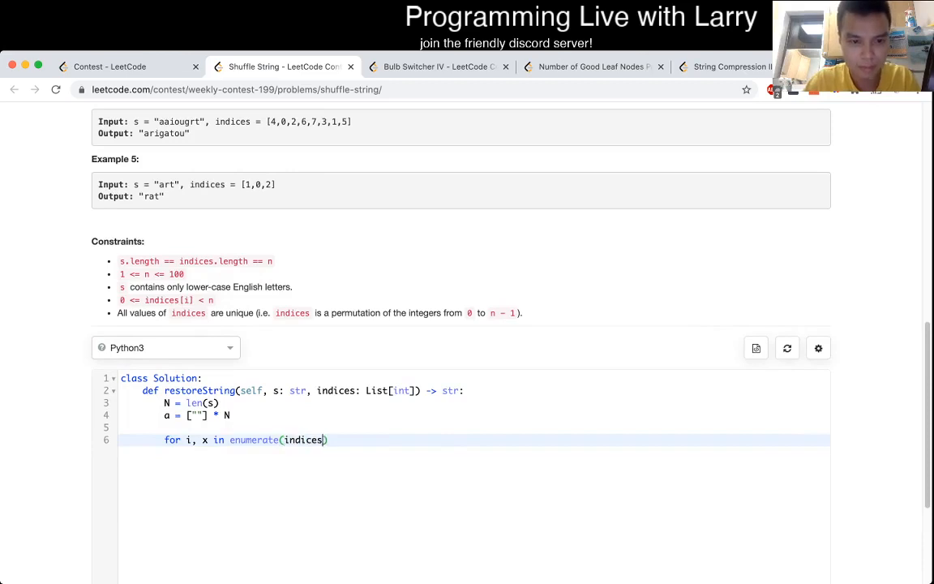
key(enter)
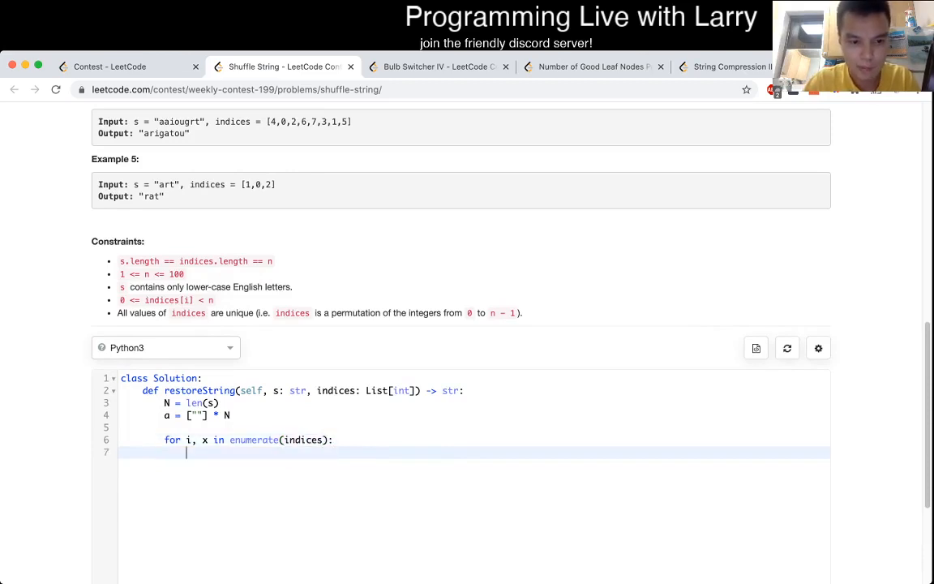
Fill a[i] = s[x] in the loop and return "".join(a)
text(a[i])
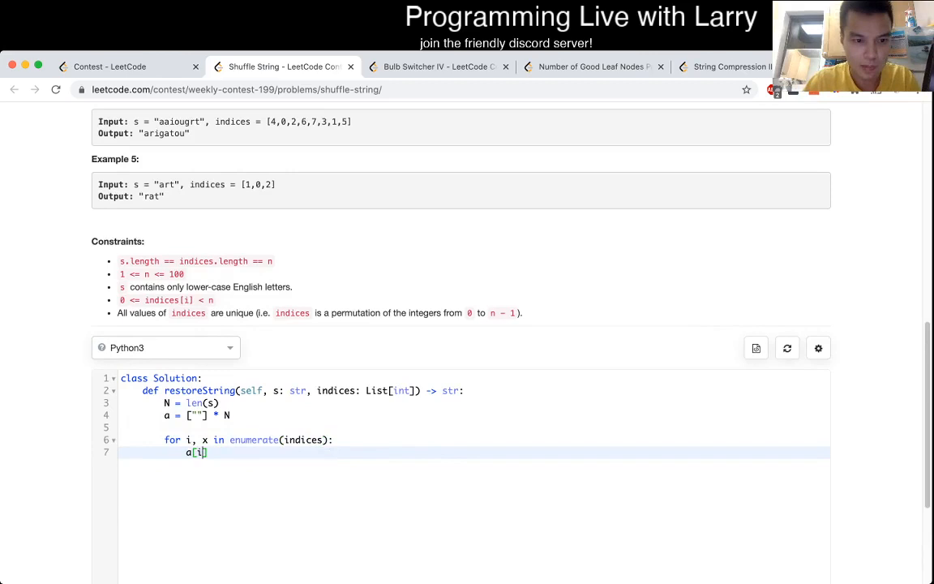
text(= s[ind)
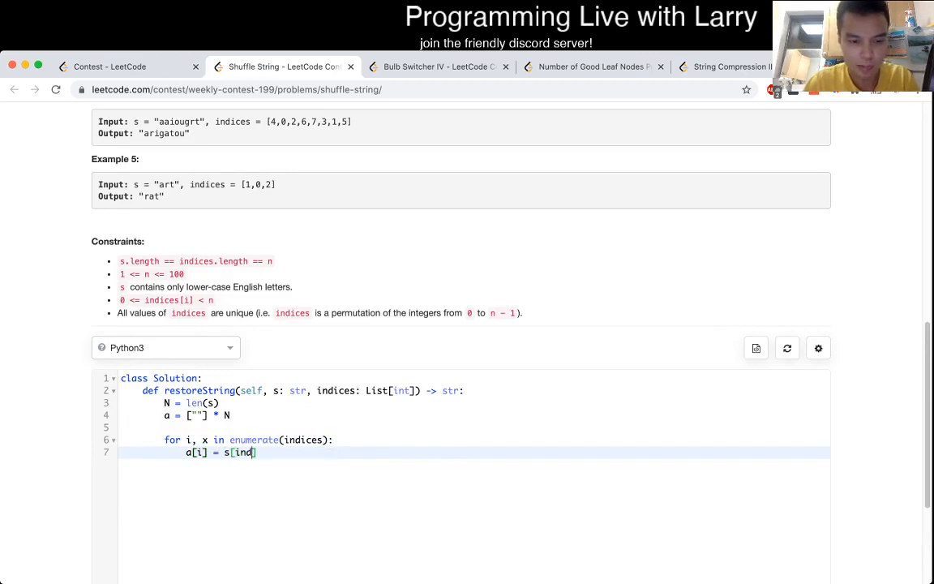
text(x)
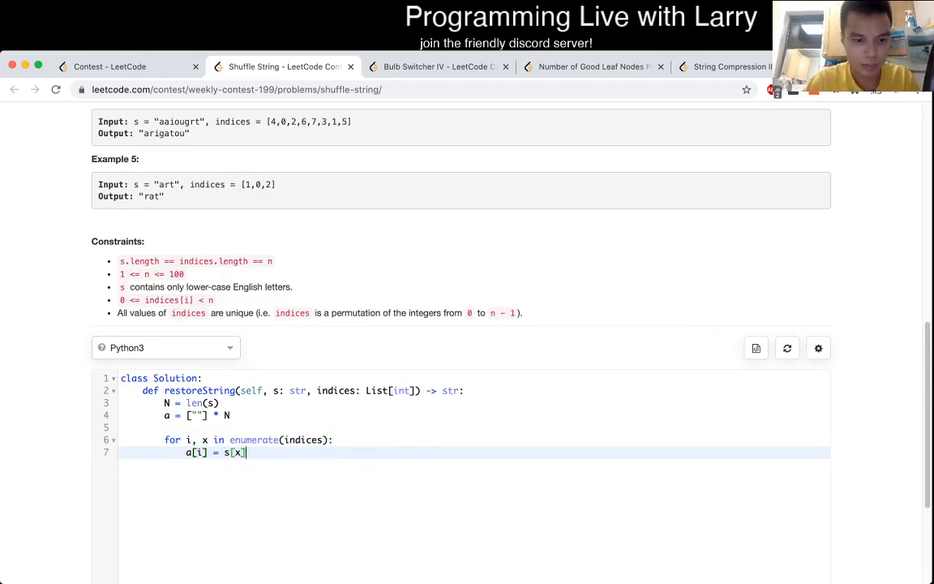
text(return)
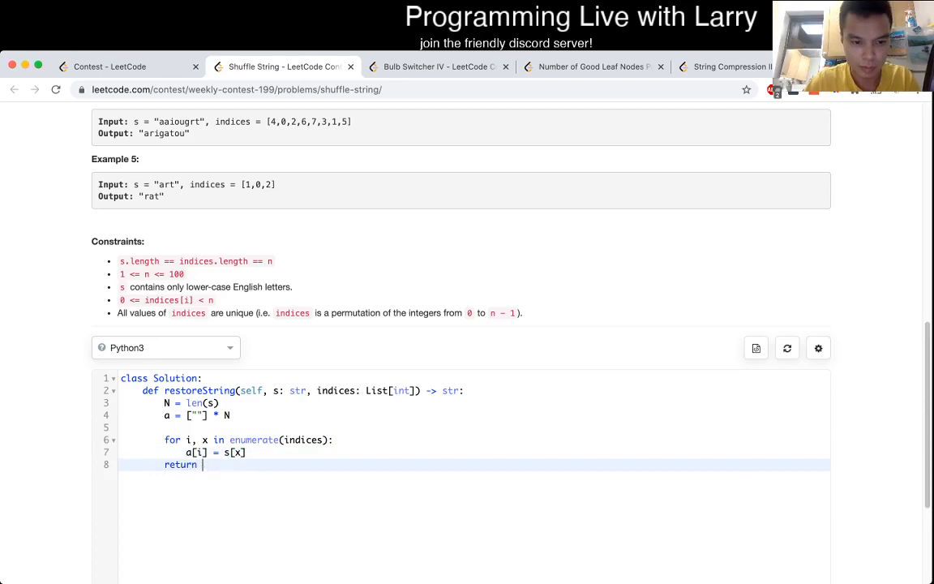
text("".join(a))
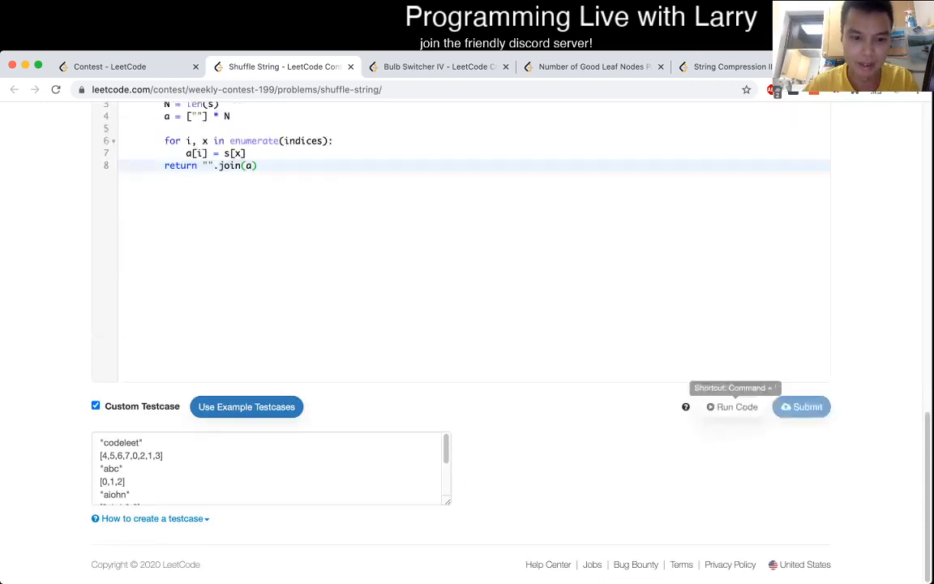
Run the solution on the example testcases, confirm outputs like "leetcode", "abc", "rat", and return to the code
click(259, 166)
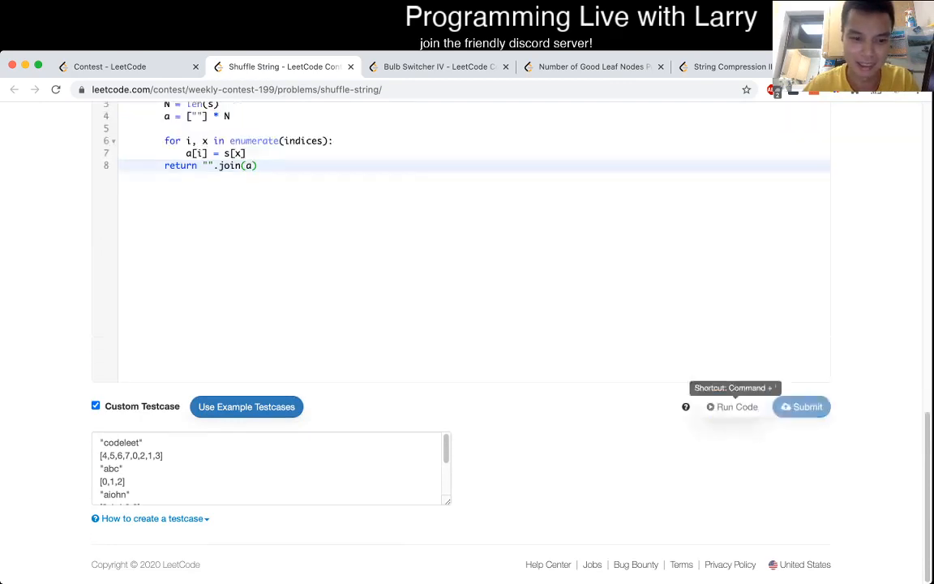
click(729, 405)
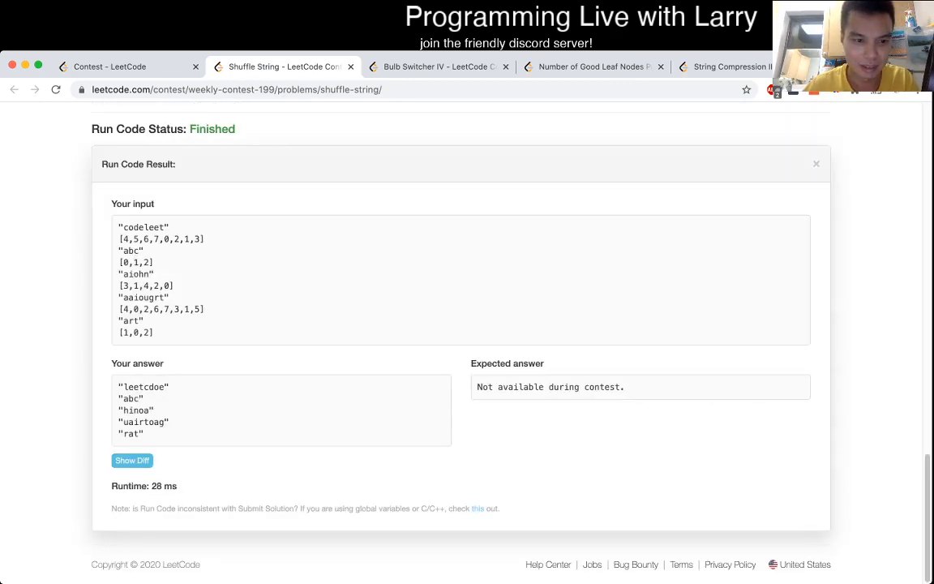
click(816, 163)
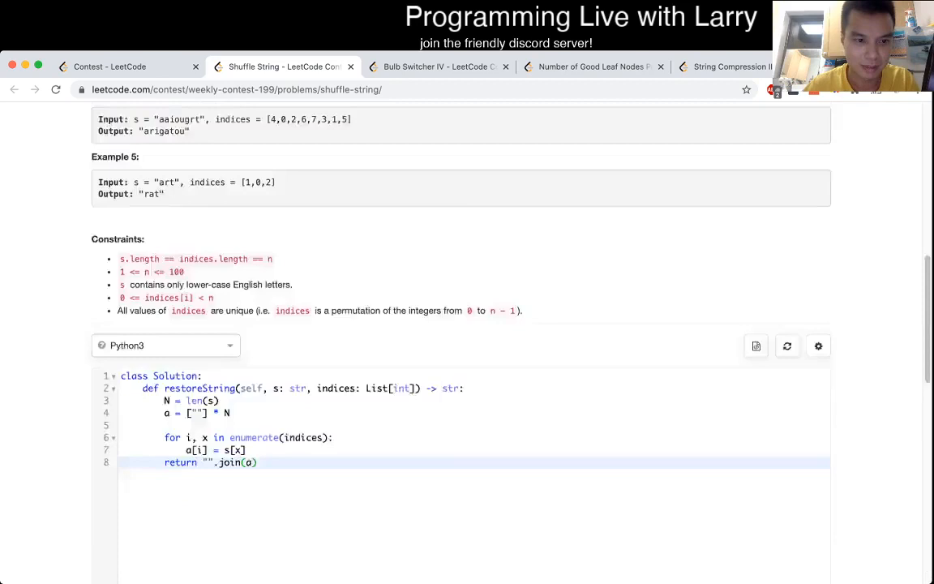
scroll(down, 3)
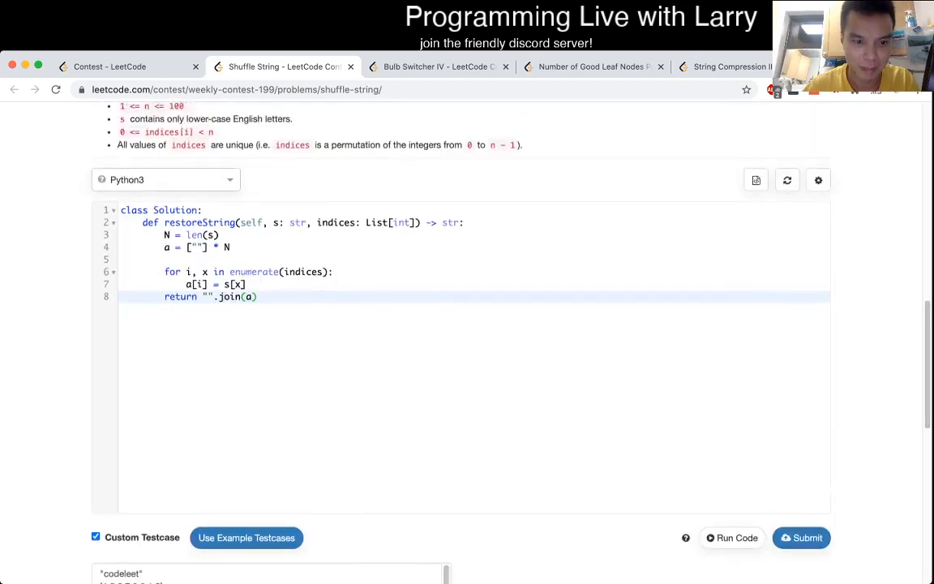